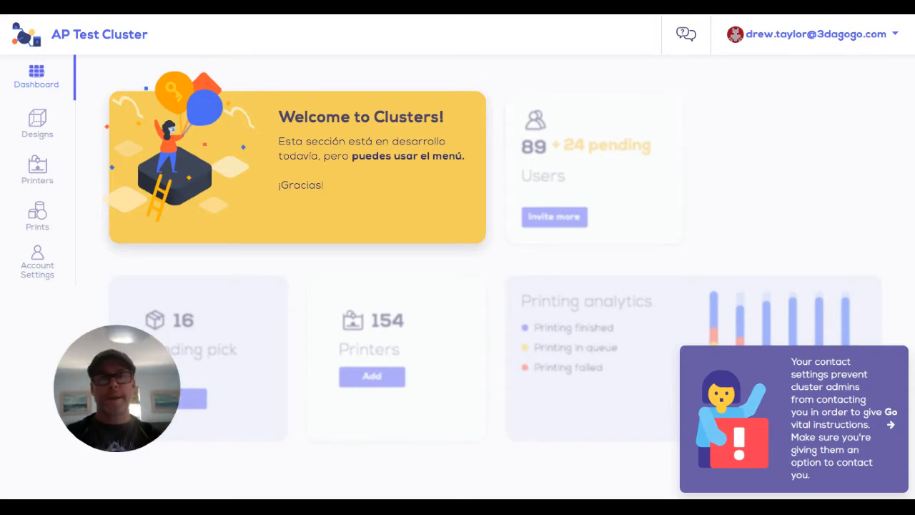
mouse_move(816, 336)
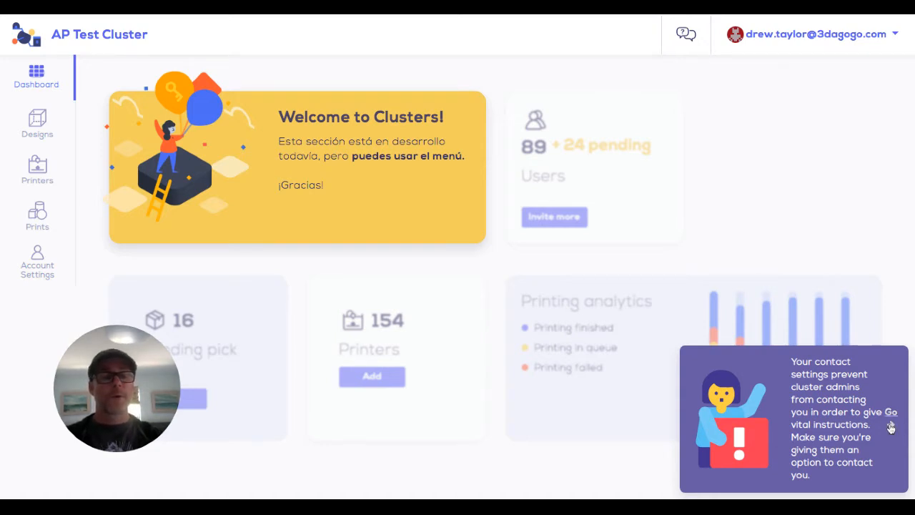
Step: Enable 'Allow AP Test Cluster to send you email' in the account's contact settings
click(36, 265)
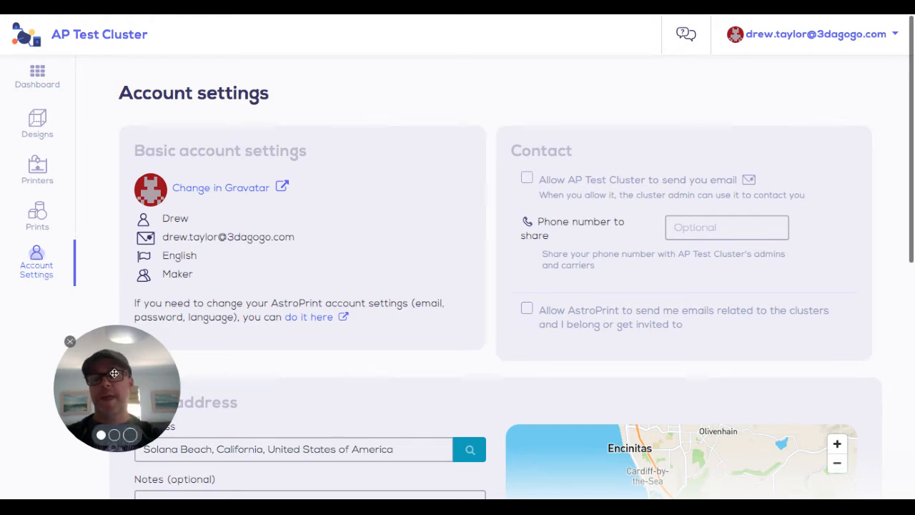
drag(114, 388, 786, 409)
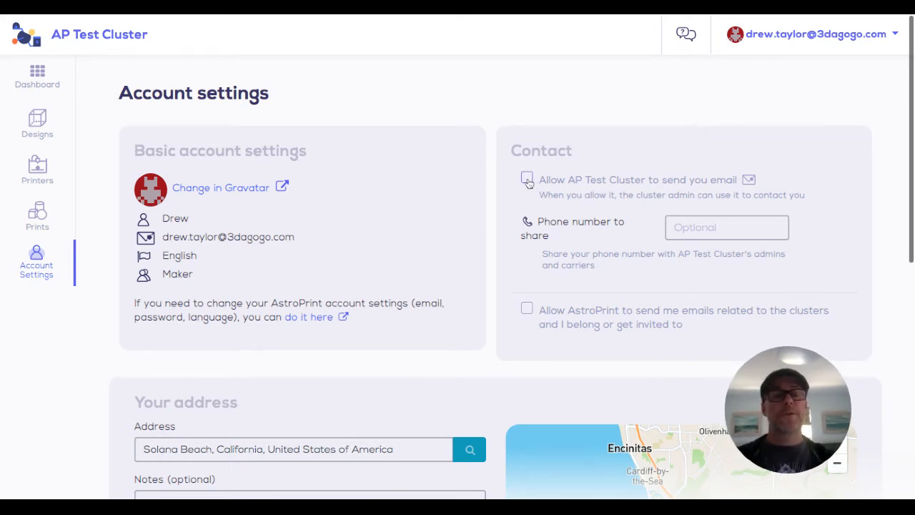
click(527, 179)
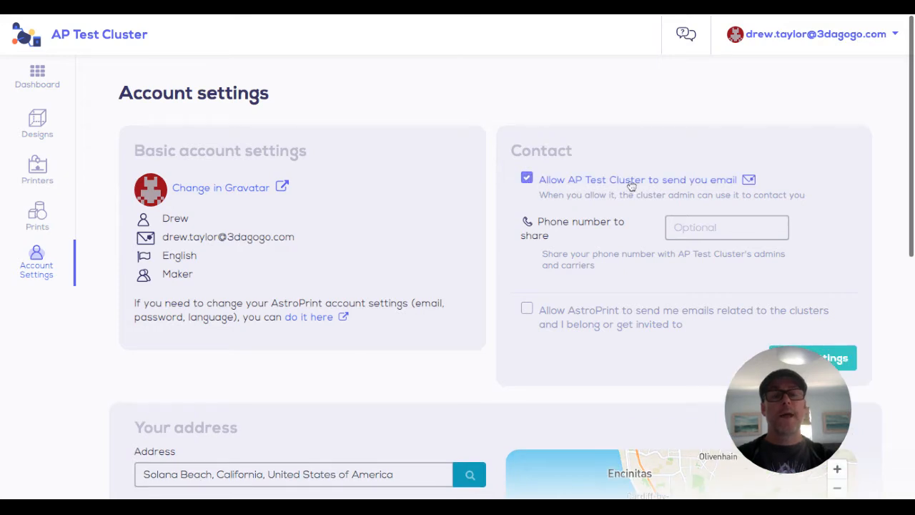
mouse_move(737, 185)
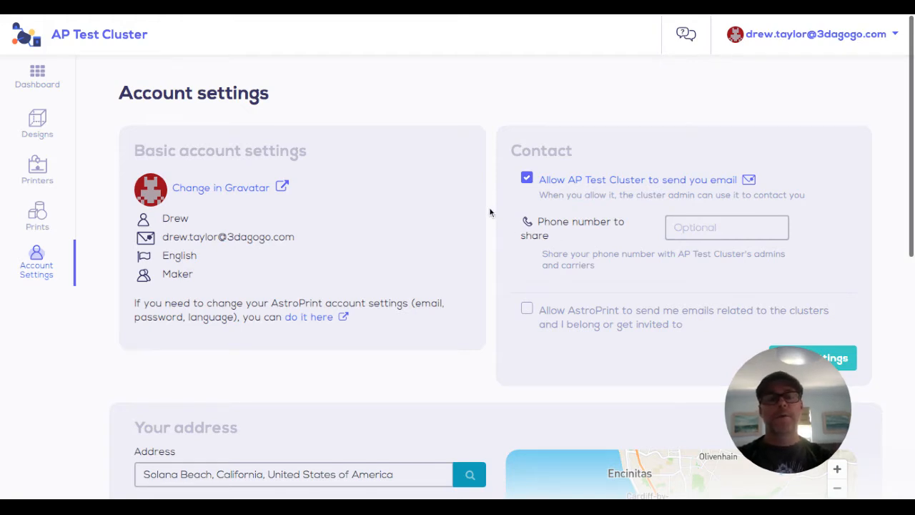
scroll(down, 3)
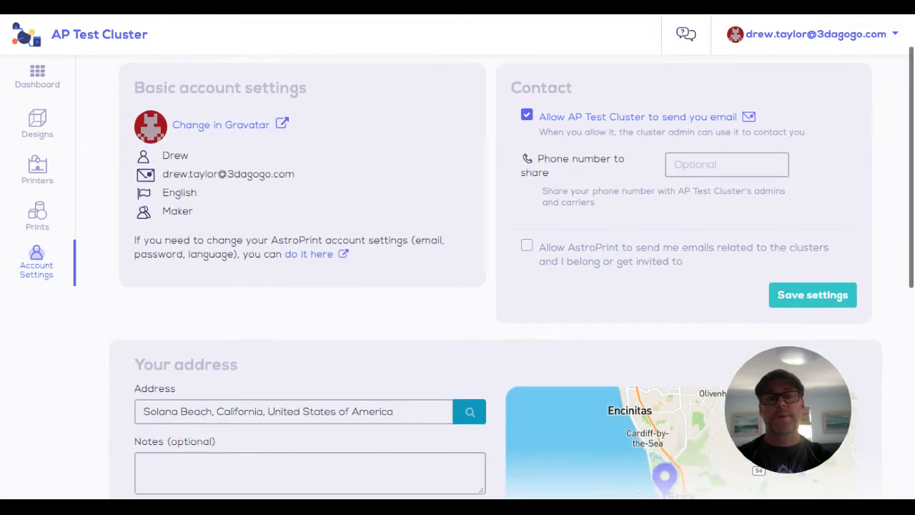
scroll(down, 3)
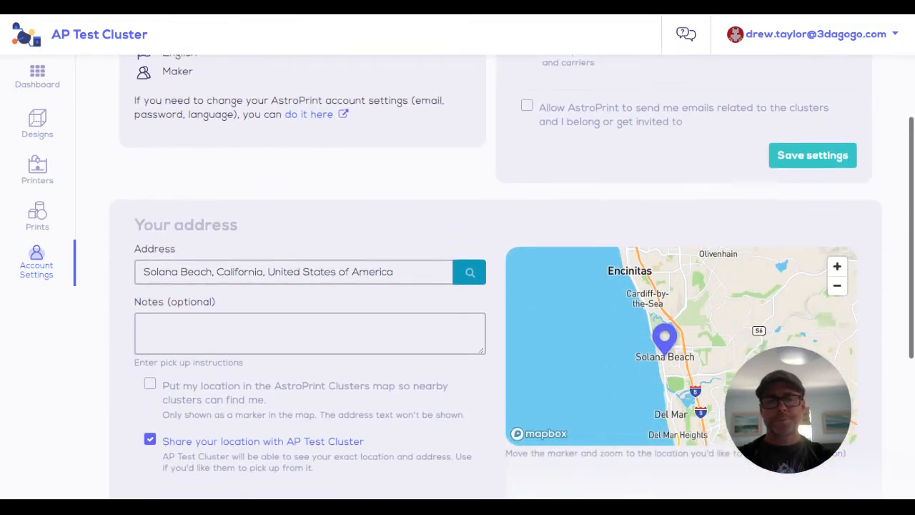
scroll(down, 3)
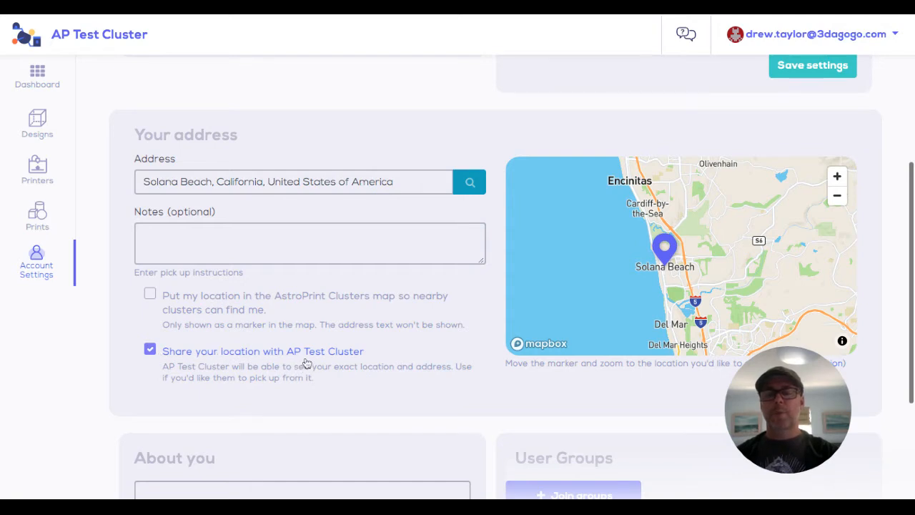
mouse_move(325, 357)
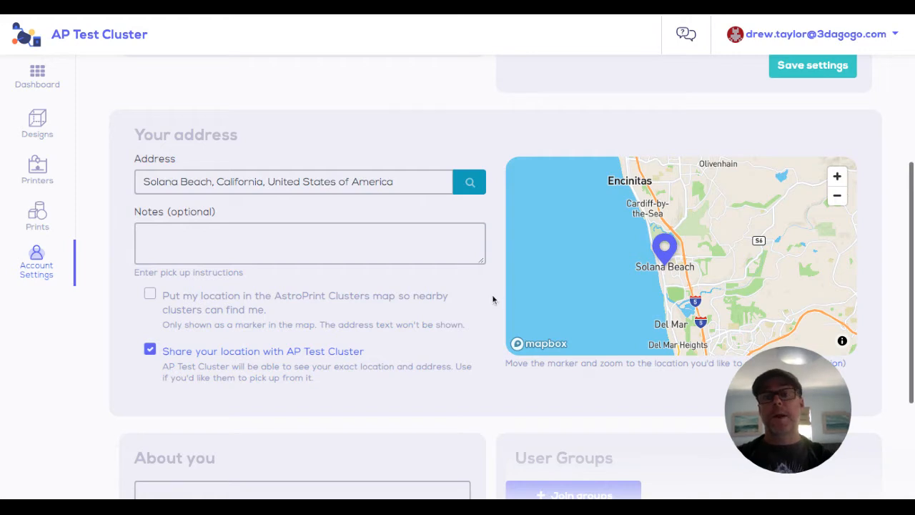
scroll(down, 3)
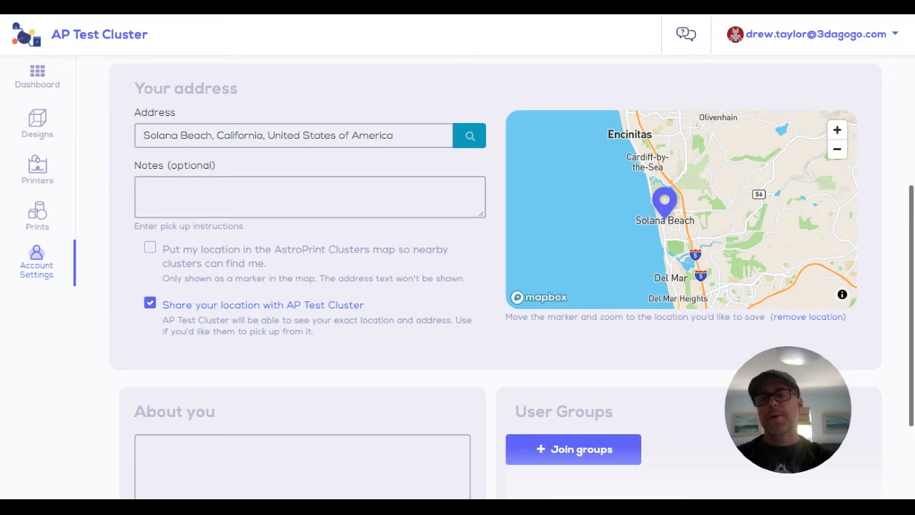
scroll(down, 3)
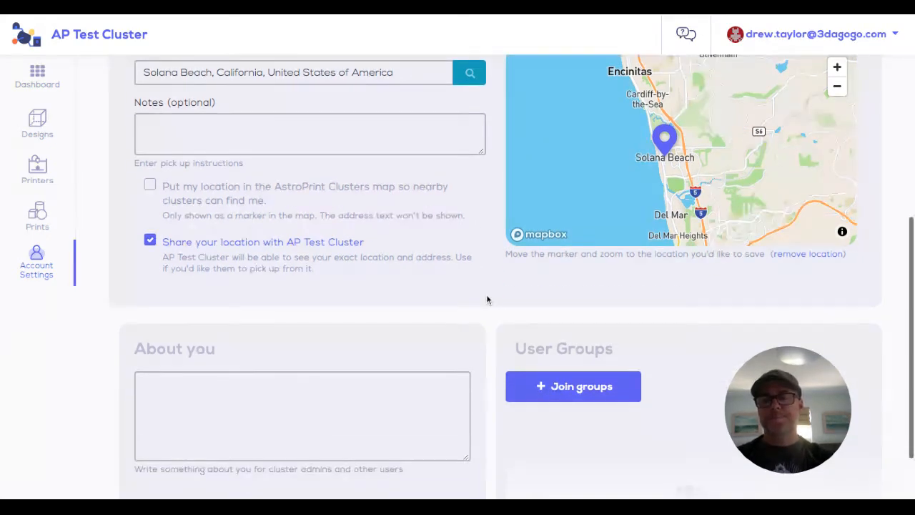
scroll(down, 3)
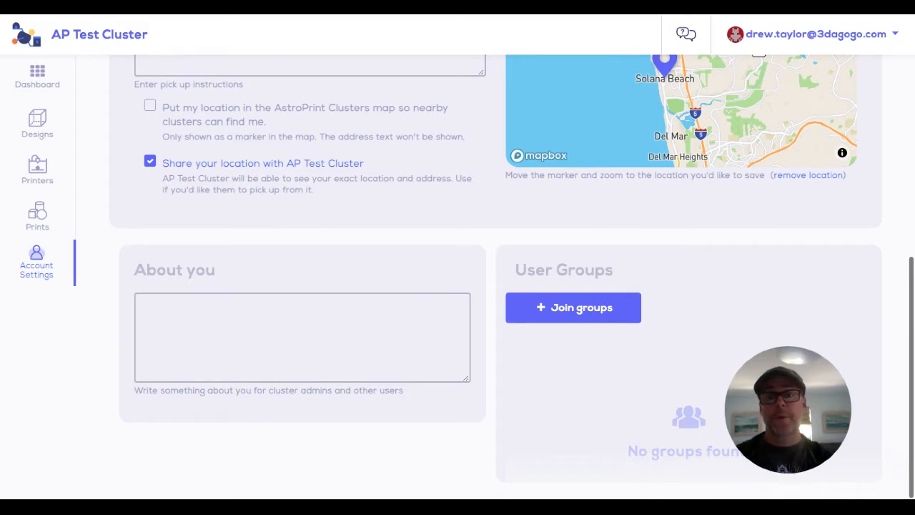
mouse_move(533, 307)
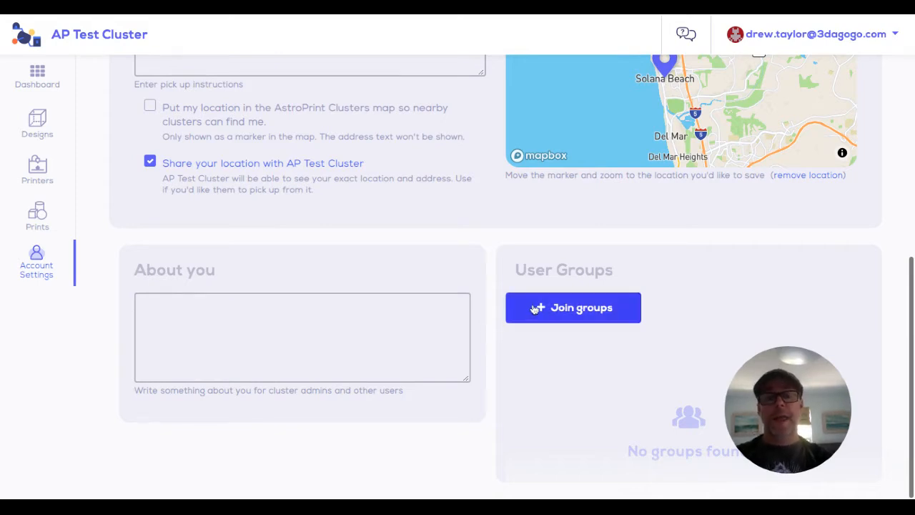
click(572, 307)
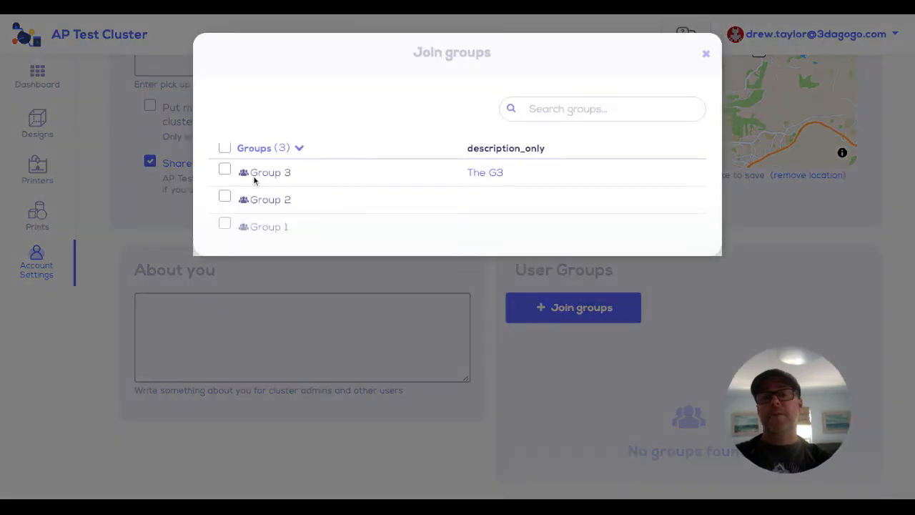
mouse_move(683, 126)
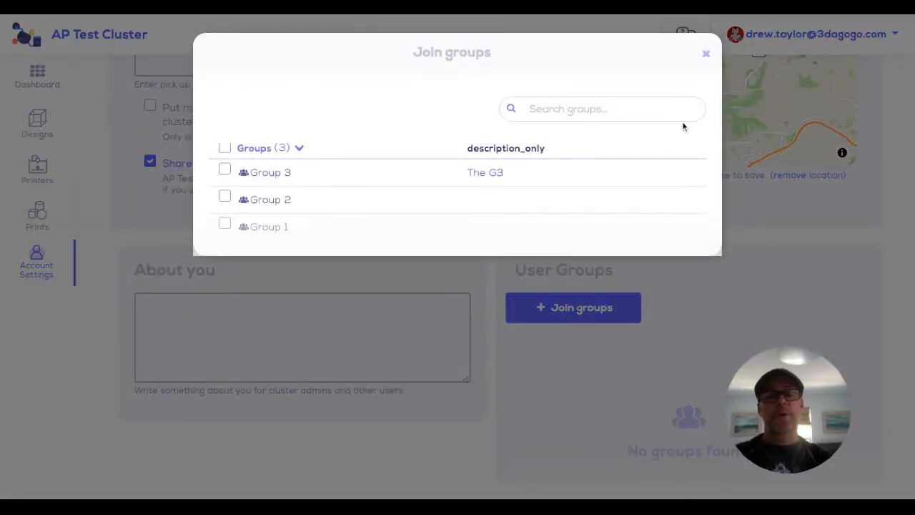
click(705, 53)
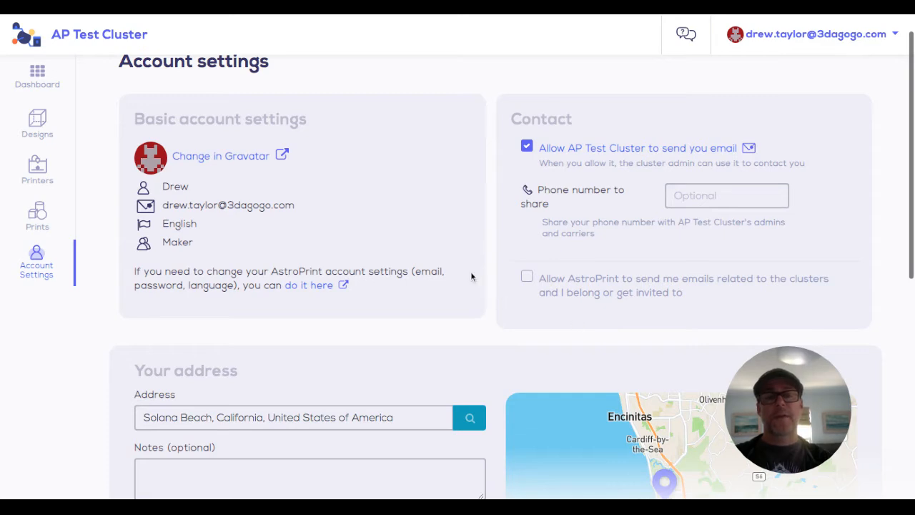
scroll(down, 3)
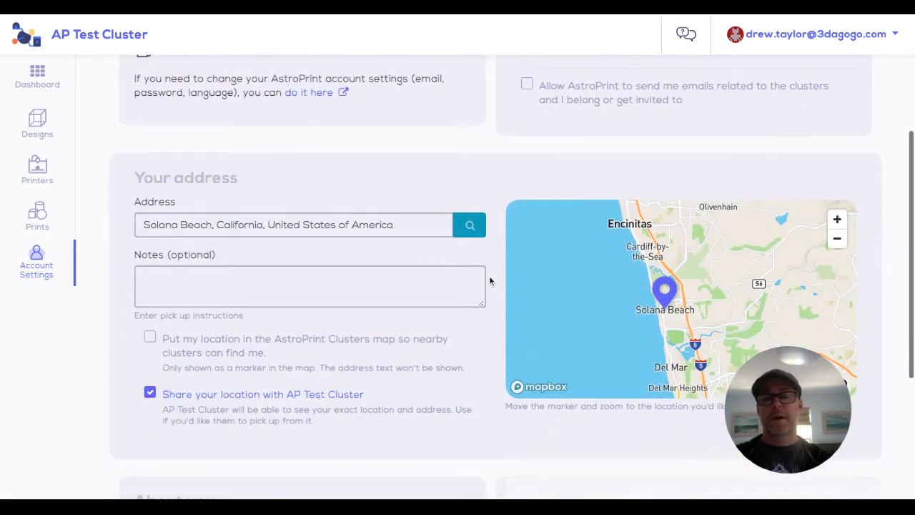
scroll(up, 3)
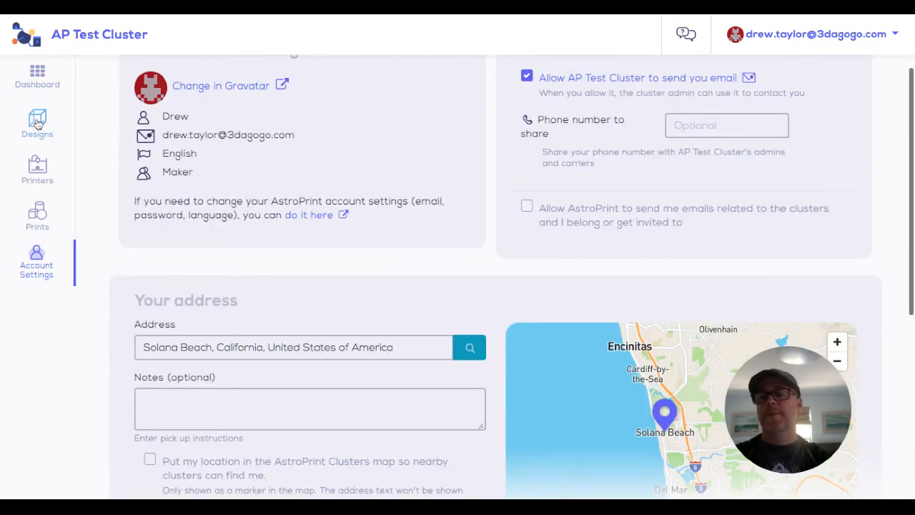
Step: View the Designs list and read the covid19_headband_rc3.stl description, then dismiss it
click(36, 122)
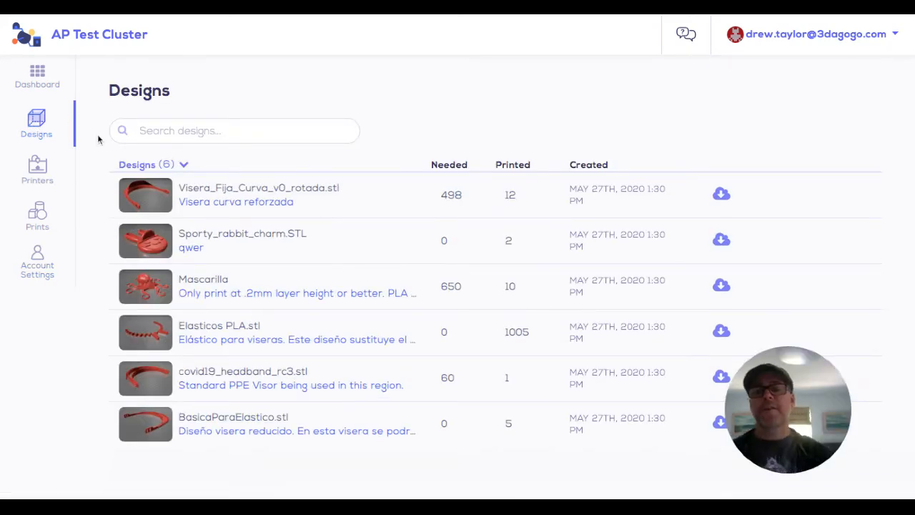
mouse_move(401, 119)
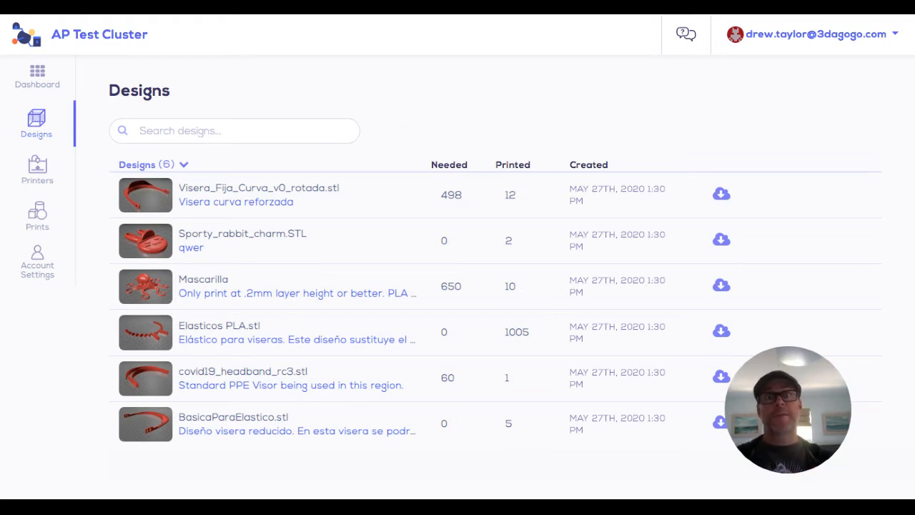
mouse_move(472, 121)
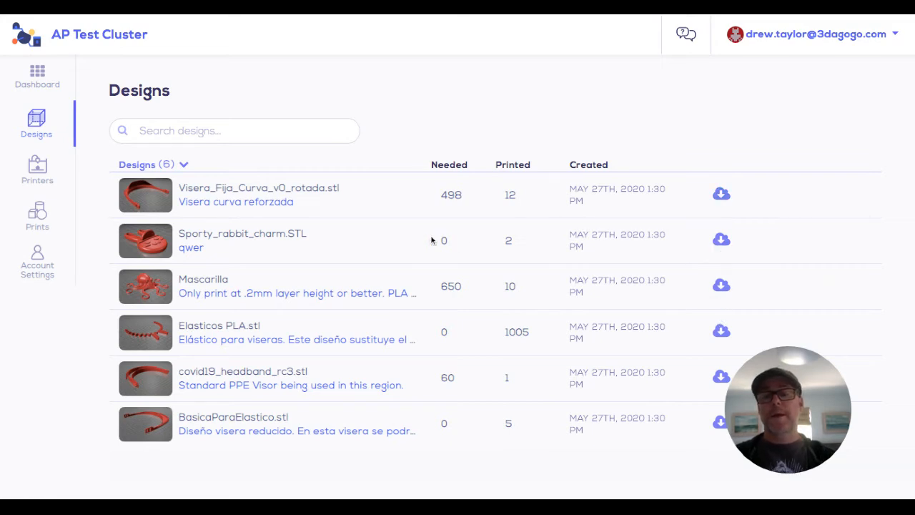
mouse_move(297, 293)
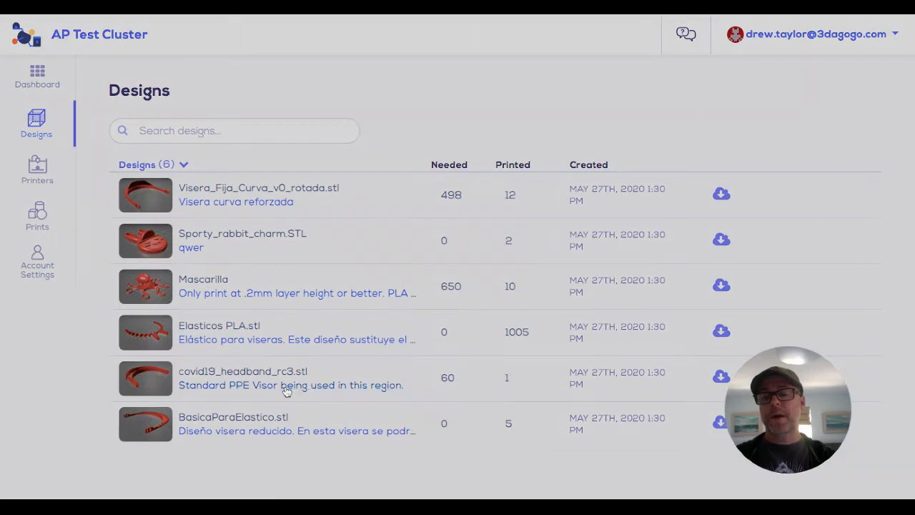
click(290, 384)
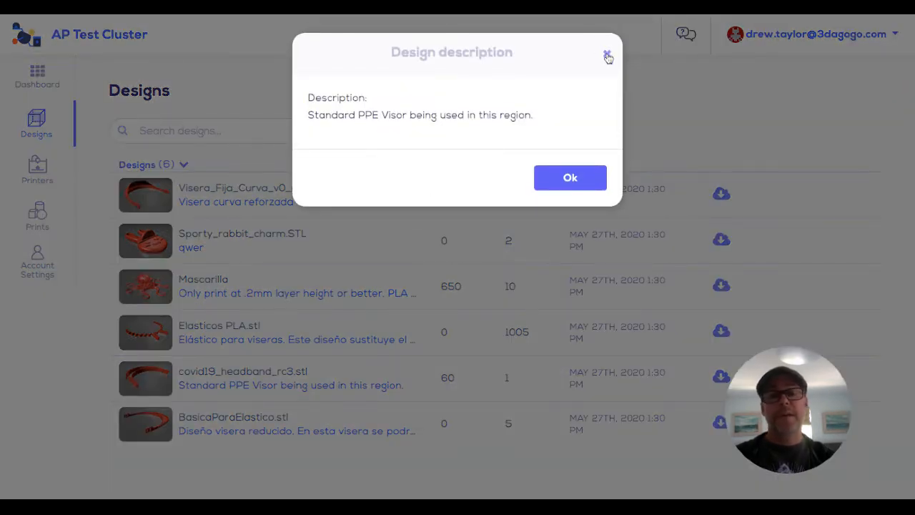
click(606, 56)
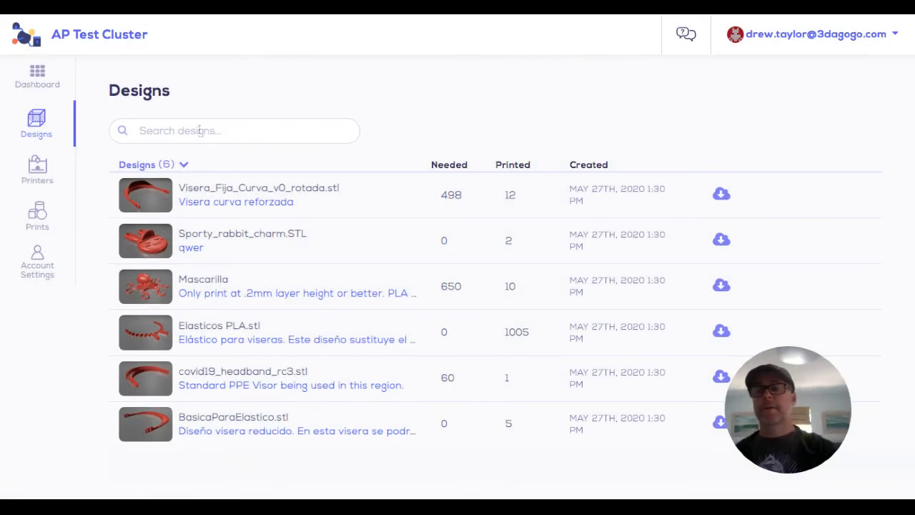
Step: Show the Printers page listing Prusa MK 2 (1) and Shapeoko CNC (3)
click(37, 170)
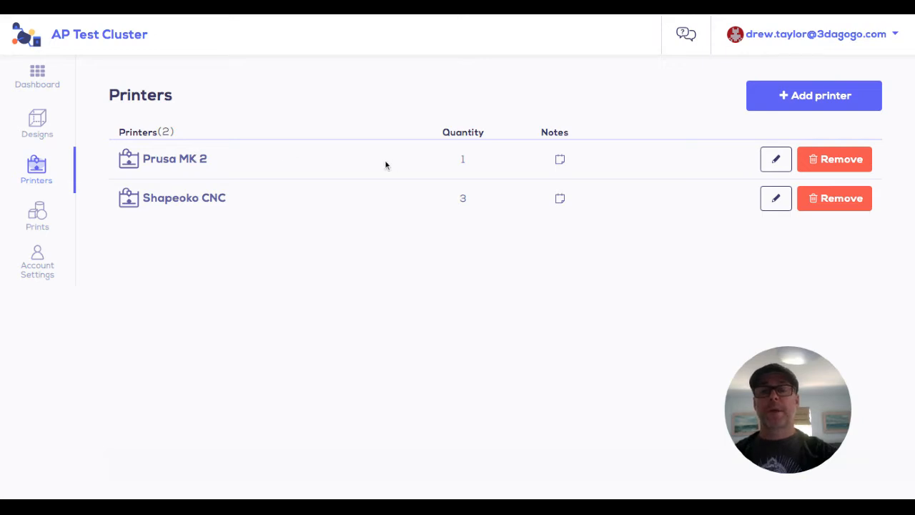
mouse_move(753, 115)
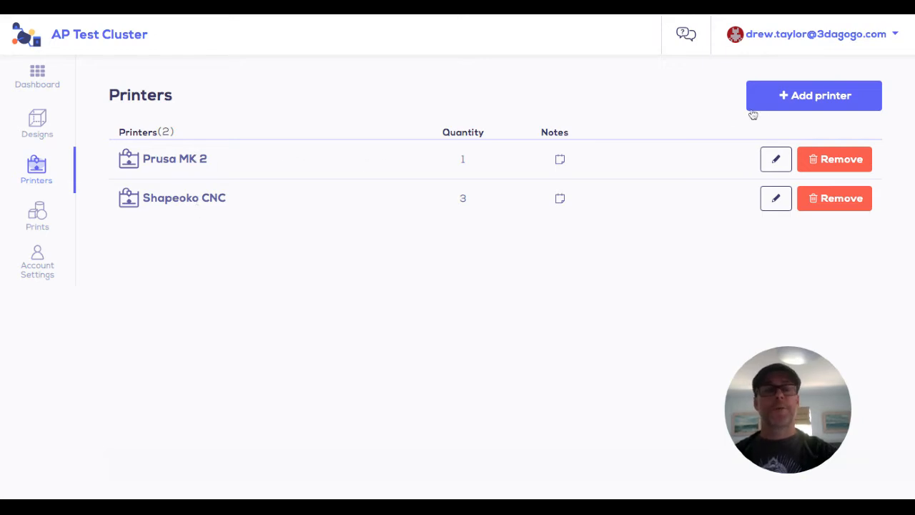
Step: Add a new Ultimaker 3 printer with quantity 2 and the note 'ABS only'
click(813, 95)
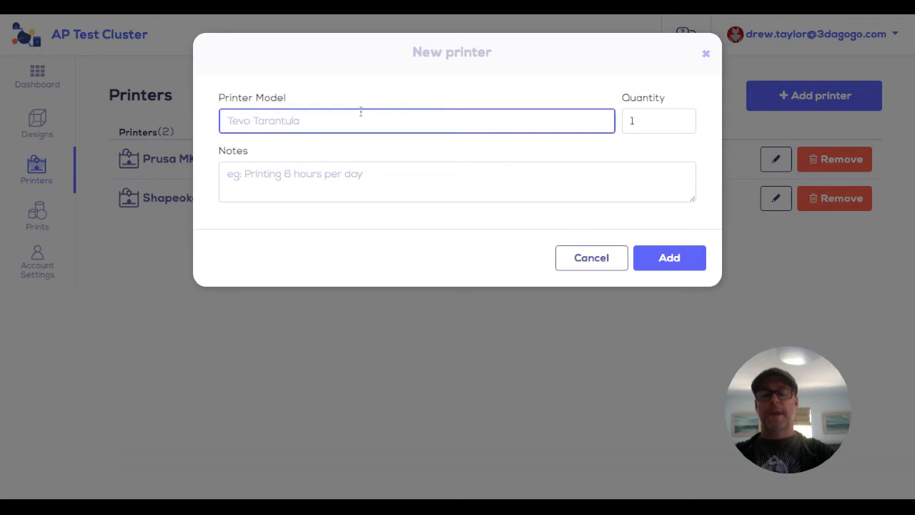
text(Ultimaker 3)
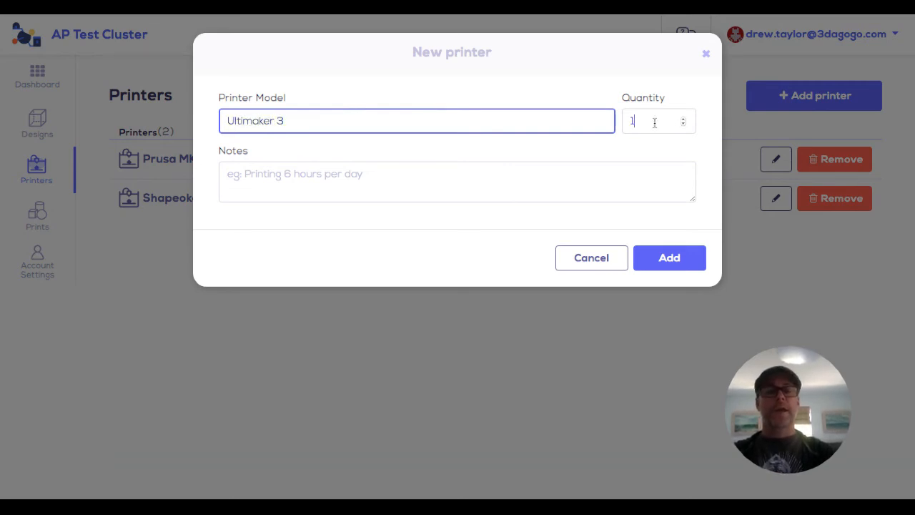
click(682, 117)
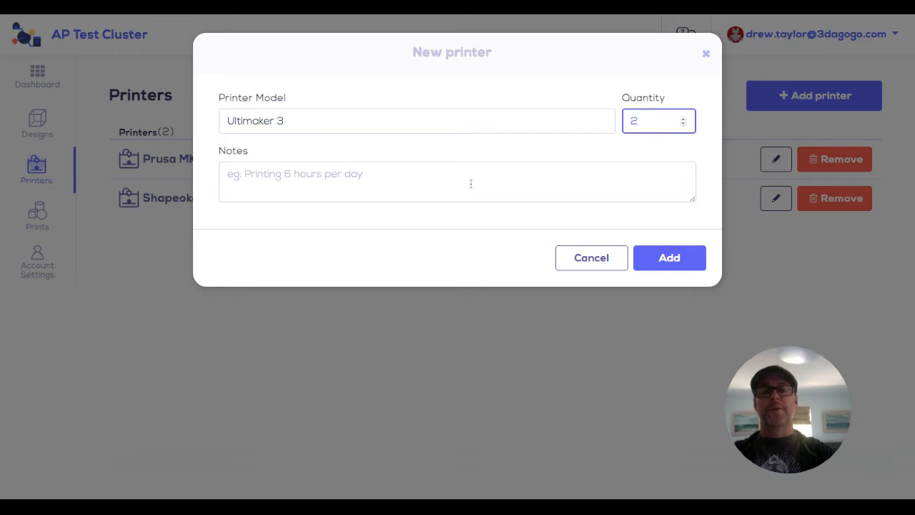
click(456, 182)
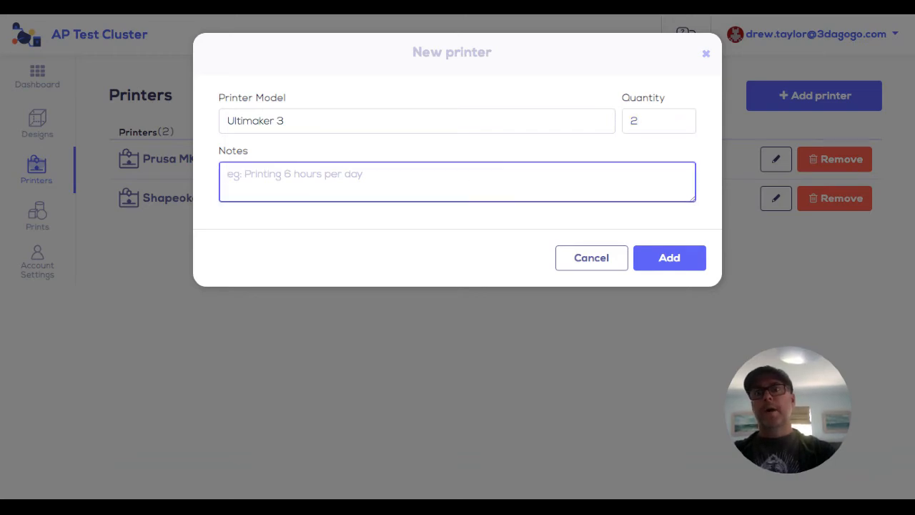
text(ABS)
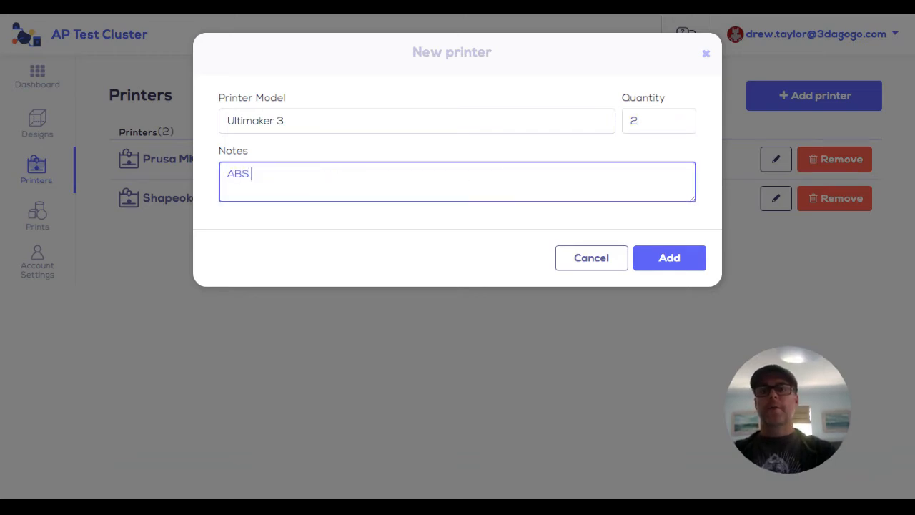
text(only)
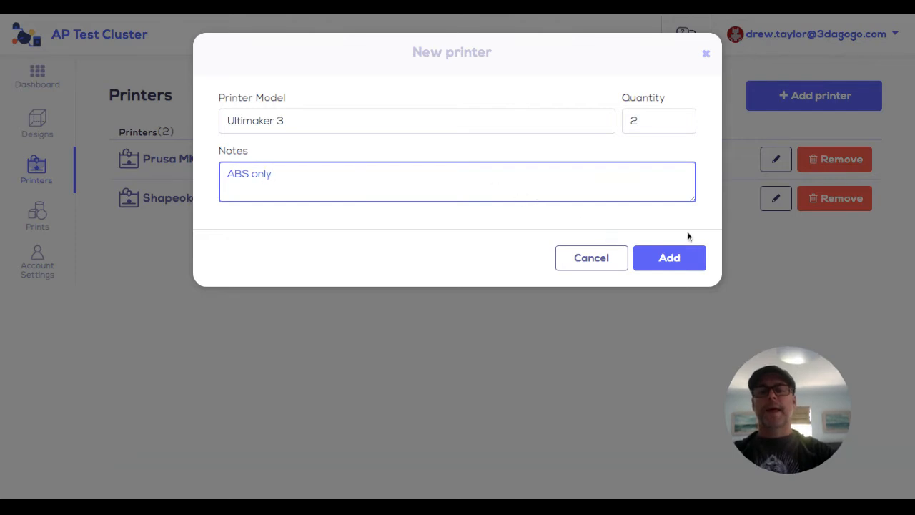
click(669, 258)
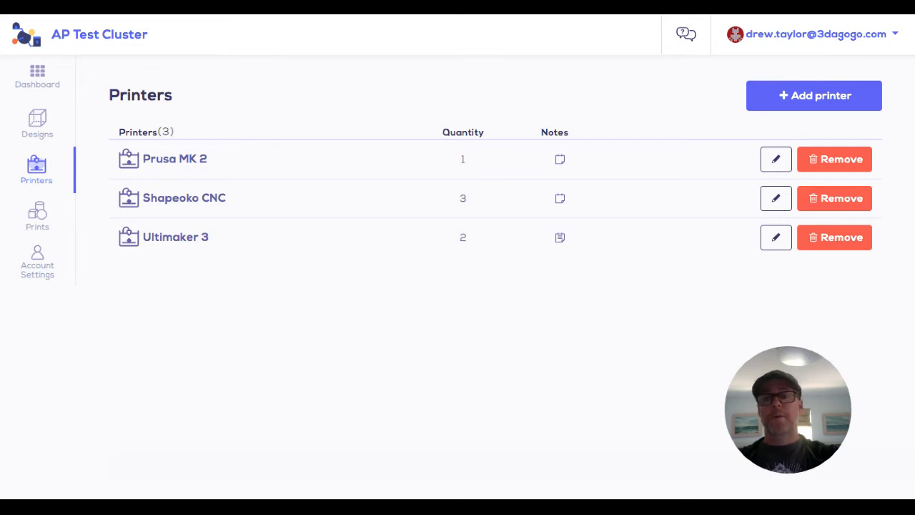
mouse_move(191, 202)
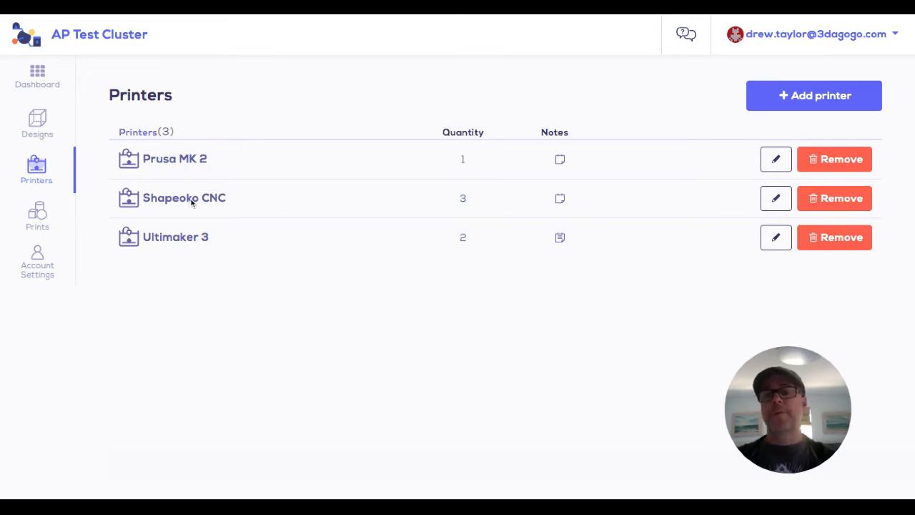
mouse_move(188, 250)
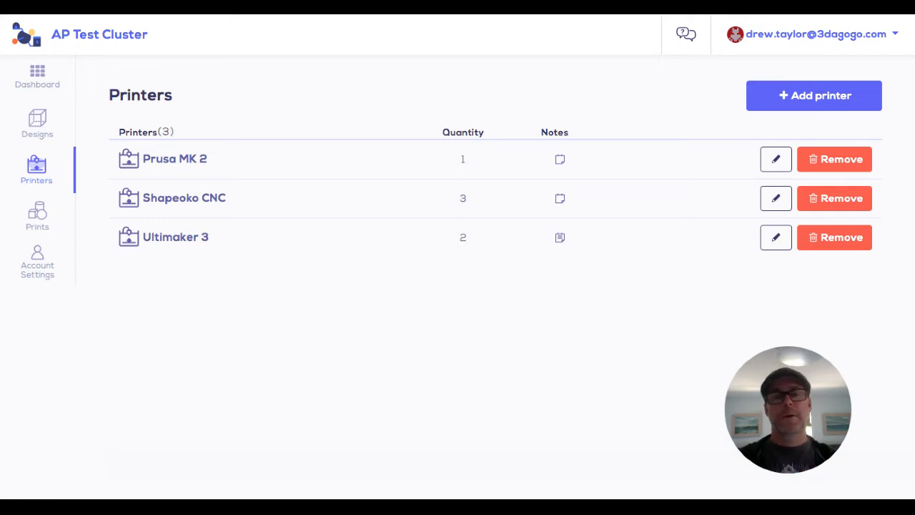
mouse_move(90, 218)
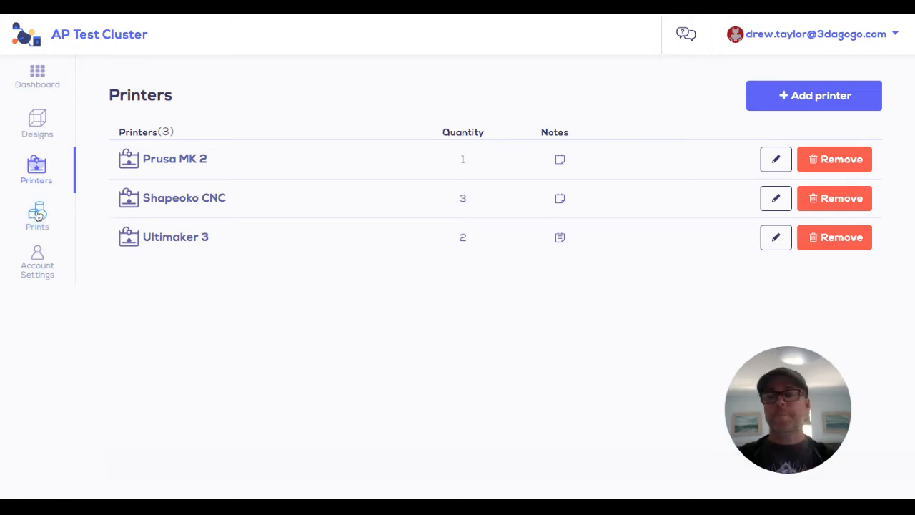
Step: Go to the Prints list of 13 entries and start a new print report
click(37, 215)
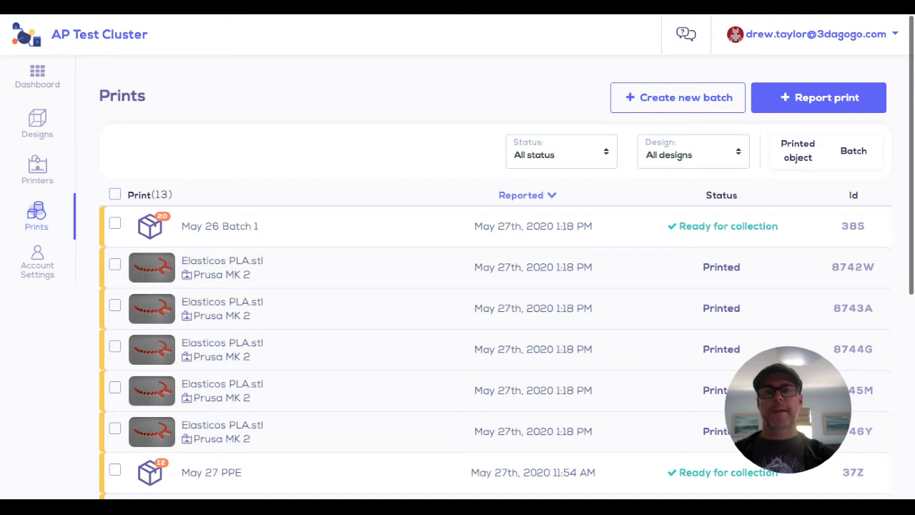
mouse_move(386, 138)
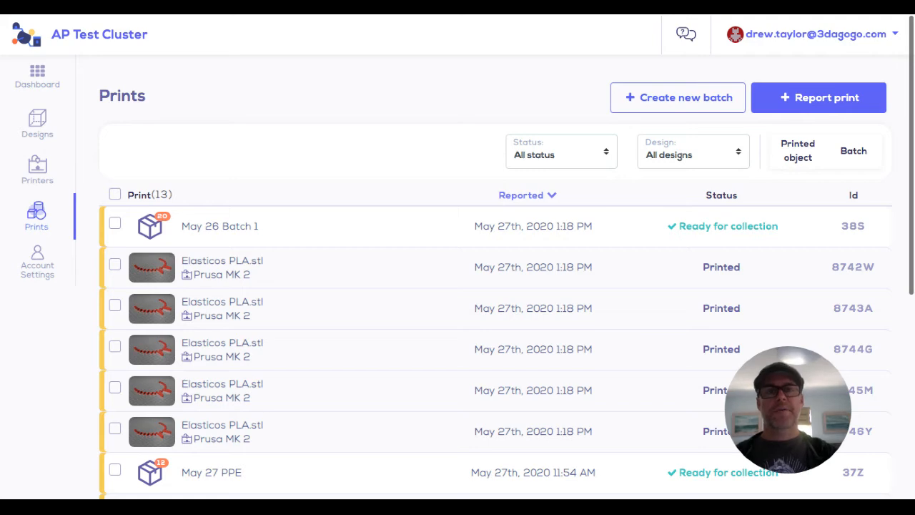
click(818, 97)
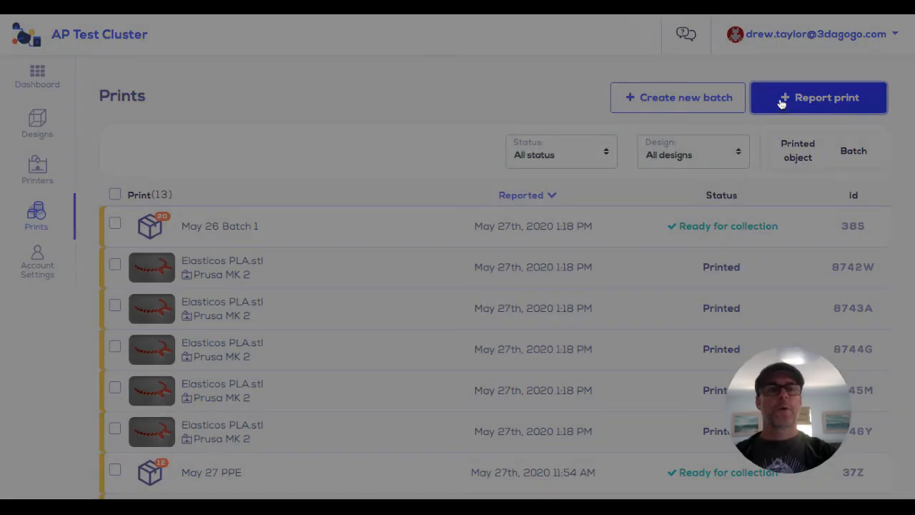
Step: Report 5 Elasticos PLA.stl prints made on the Ultimaker 3, saved in no batch
click(818, 97)
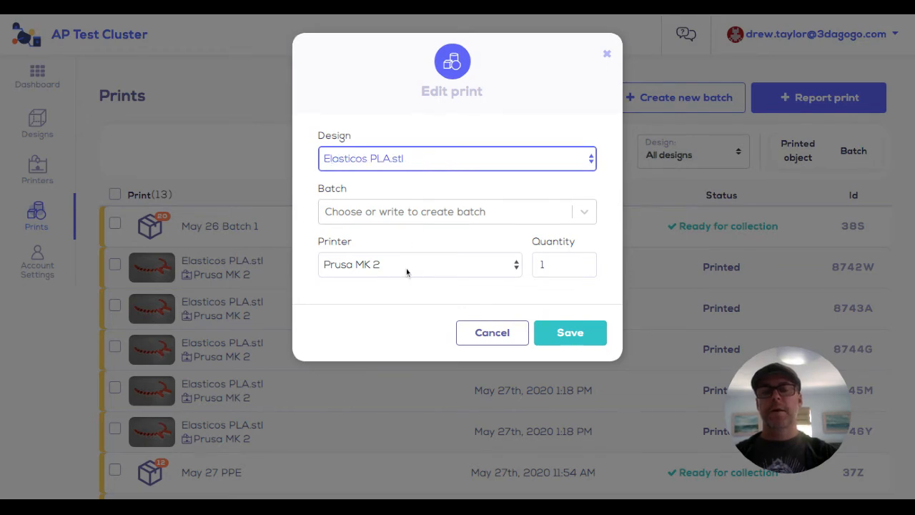
click(419, 264)
text(5)
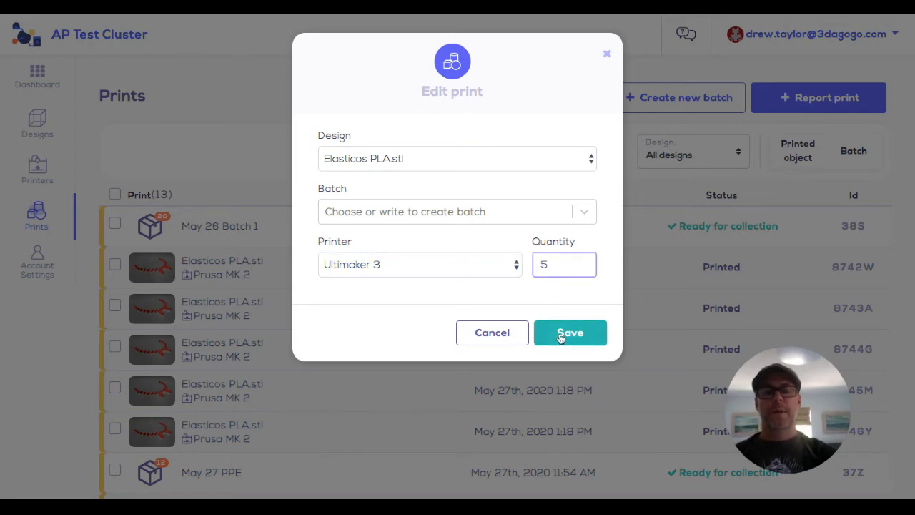
click(457, 211)
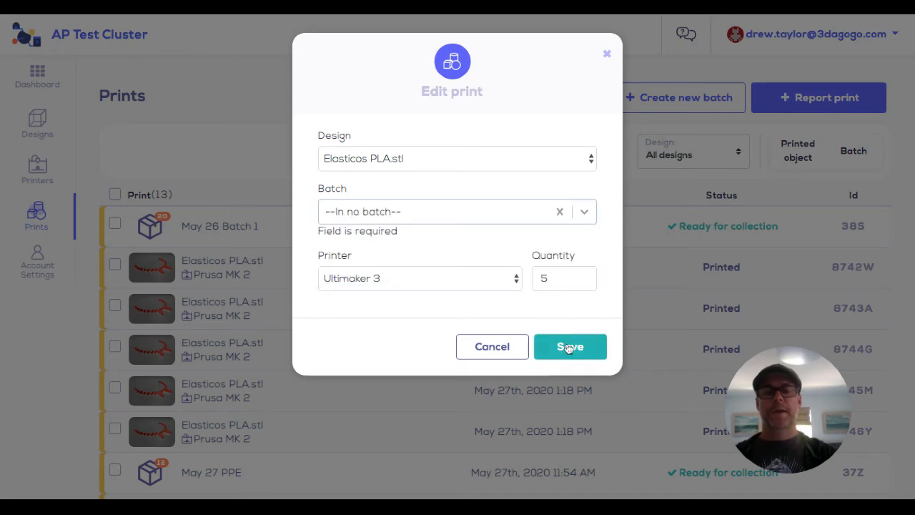
click(569, 346)
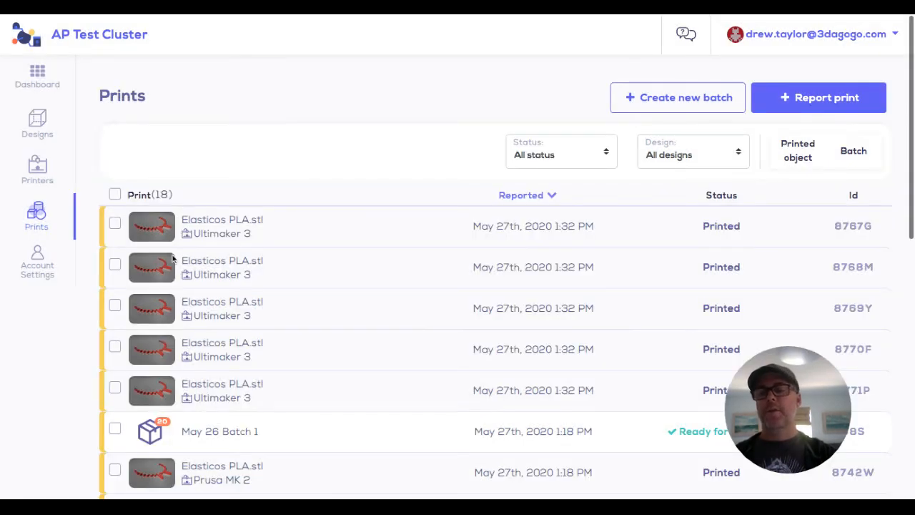
mouse_move(166, 365)
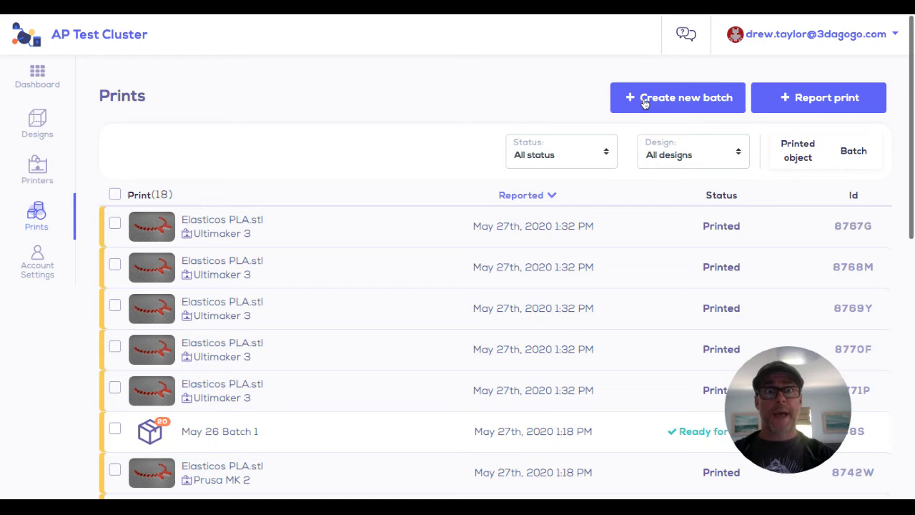
Step: Create the empty batch 'May 27 Batch 1' and open its details panel
click(677, 97)
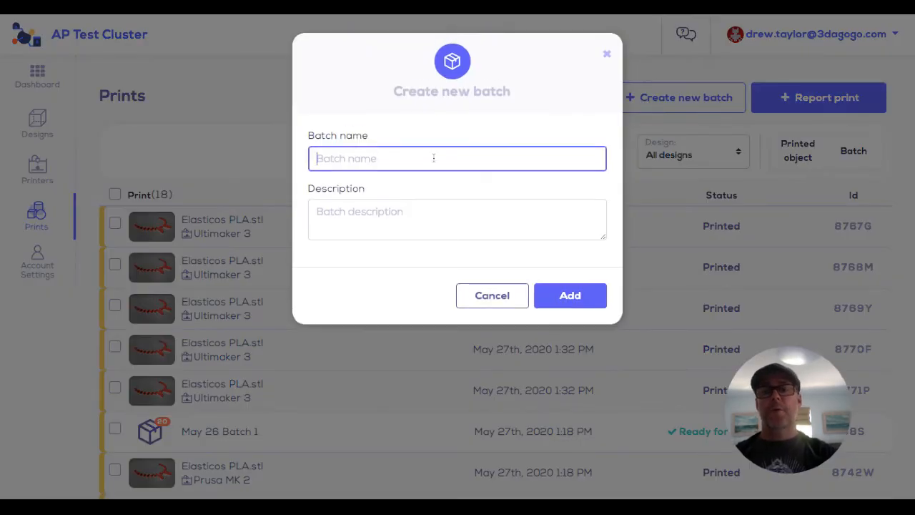
text(May 27 Batch 1)
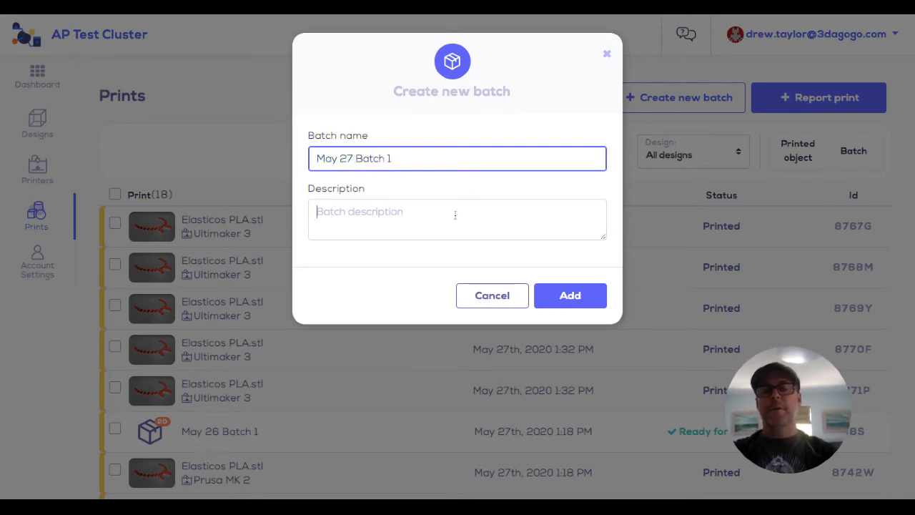
click(570, 295)
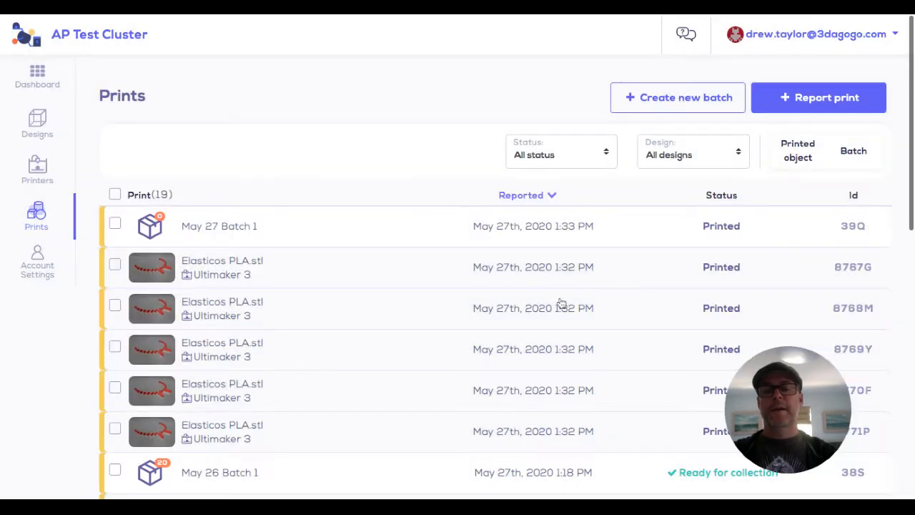
click(219, 226)
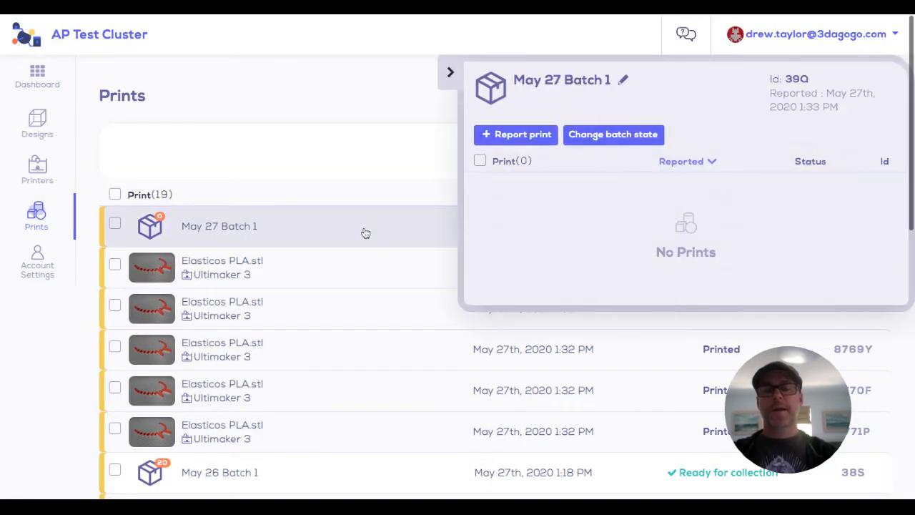
Step: Report 20 covid19_headband_rc3.stl prints from the Prusa MK 2 into May 27 Batch 1
click(516, 135)
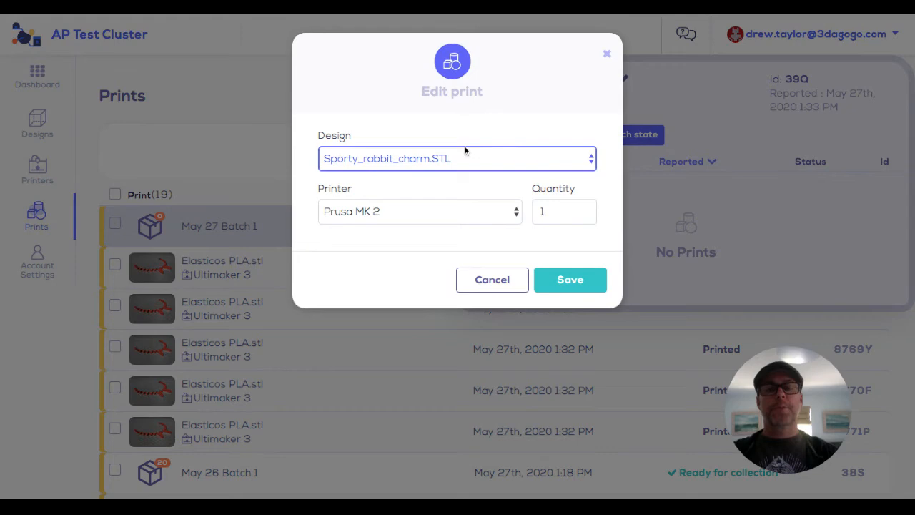
mouse_move(422, 170)
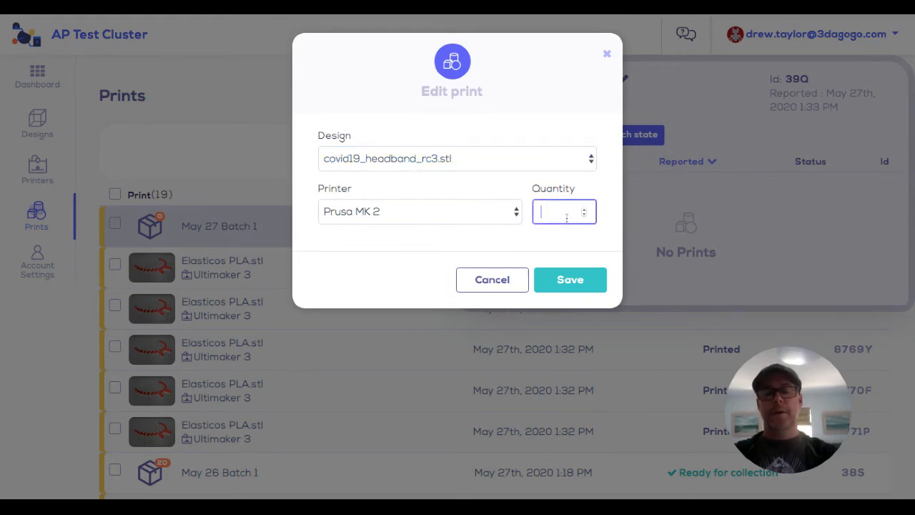
text(20)
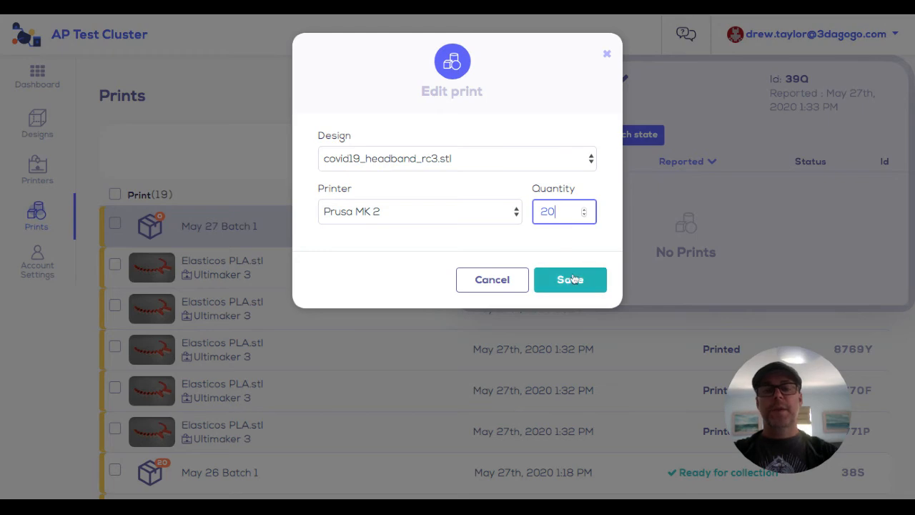
click(569, 279)
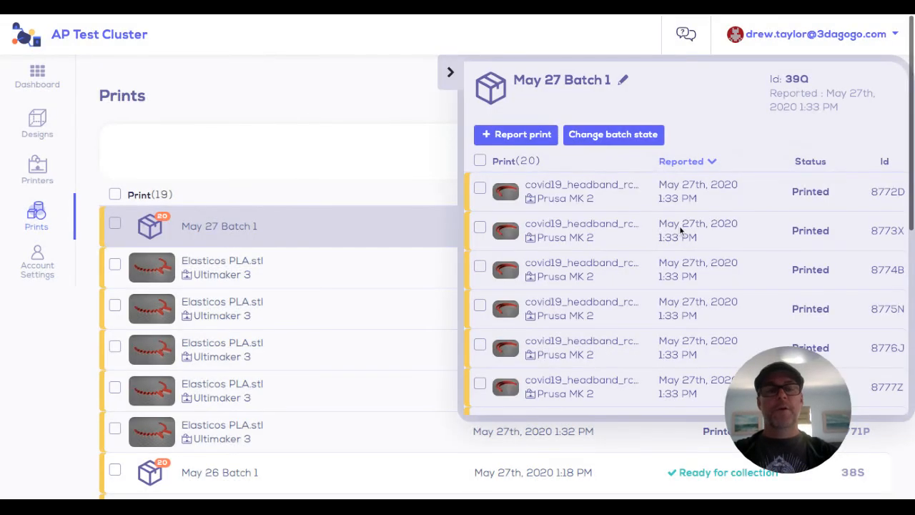
mouse_move(635, 314)
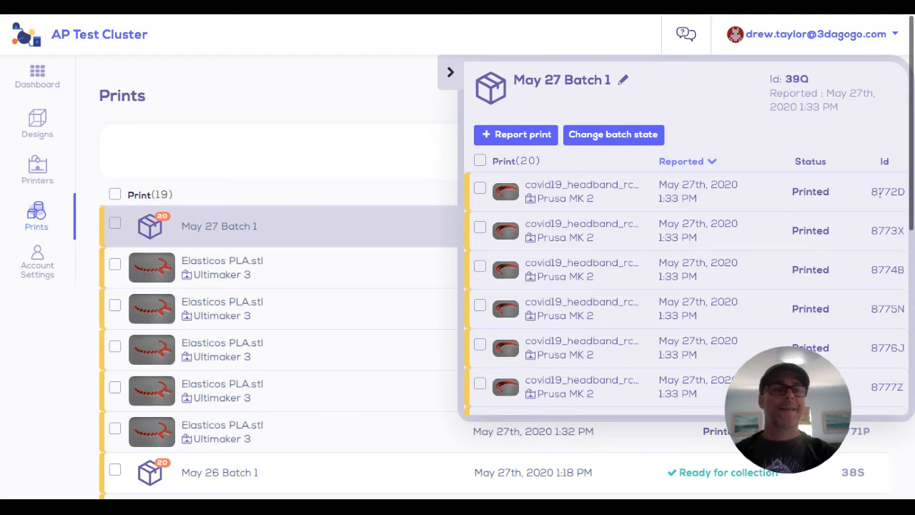
mouse_move(885, 363)
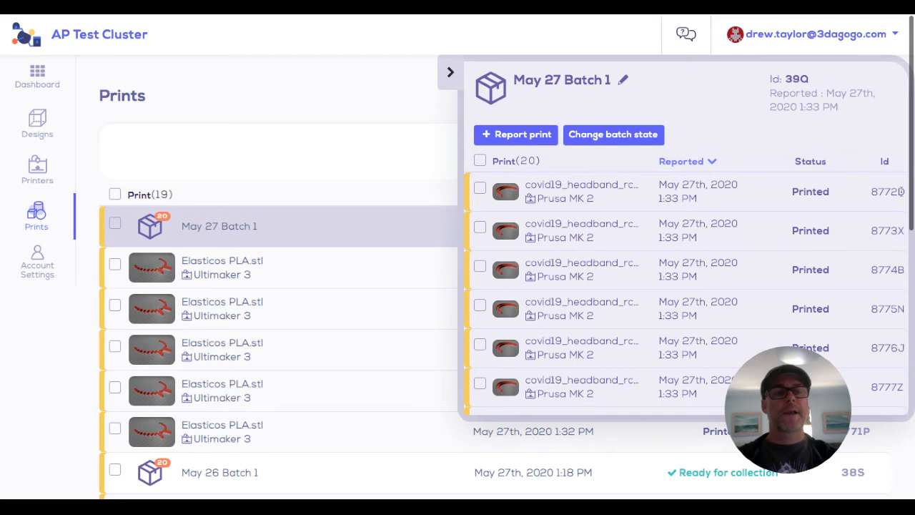
double_click(795, 78)
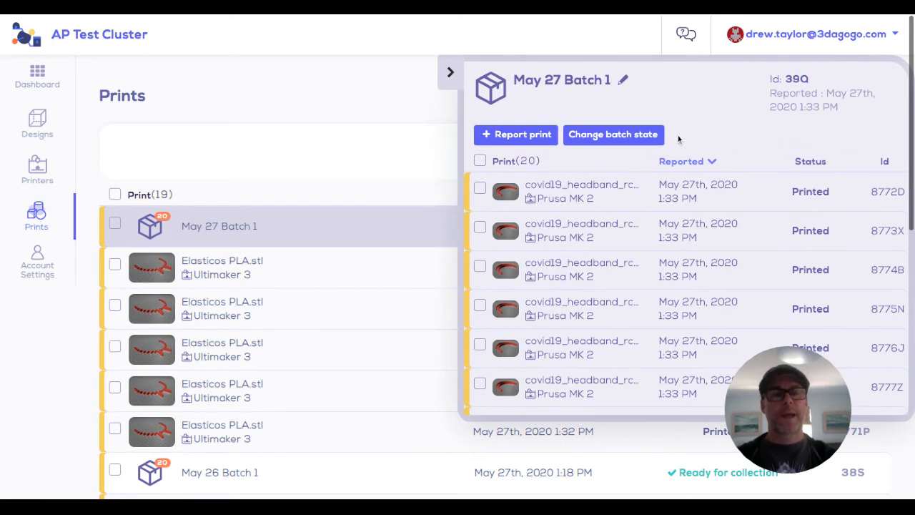
mouse_move(812, 200)
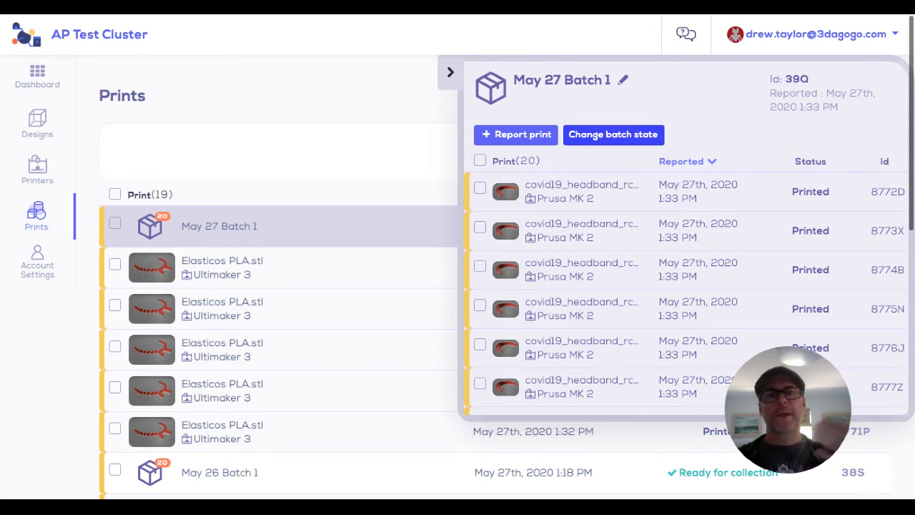
Step: Set the batch status to Ready for collection at 'Your Address', save, and close the batch panel
click(612, 135)
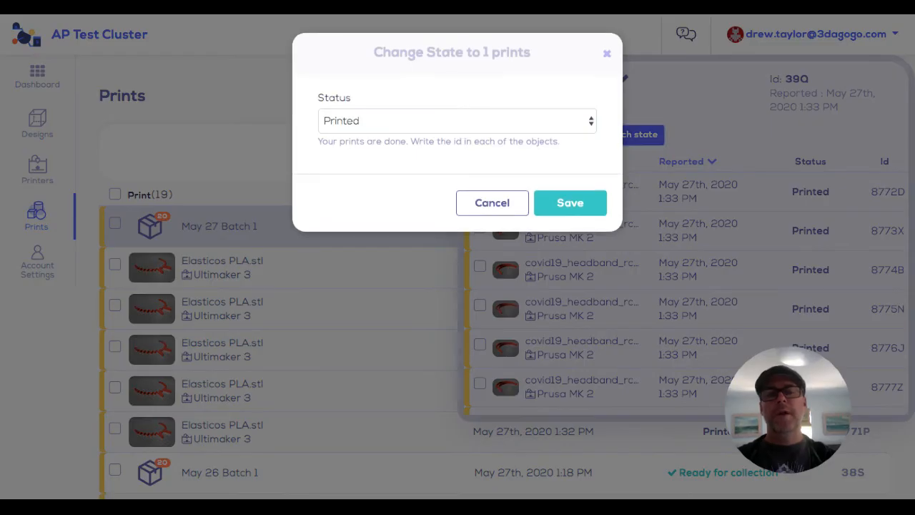
click(458, 120)
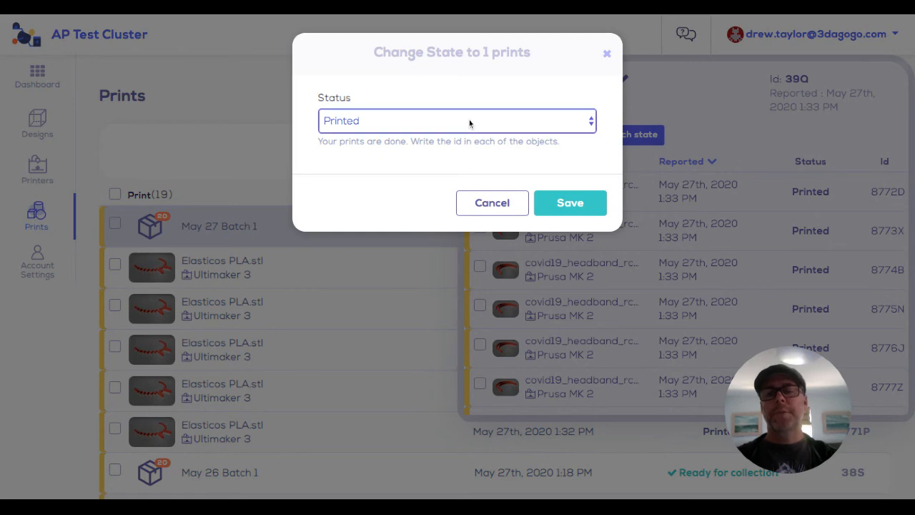
click(456, 120)
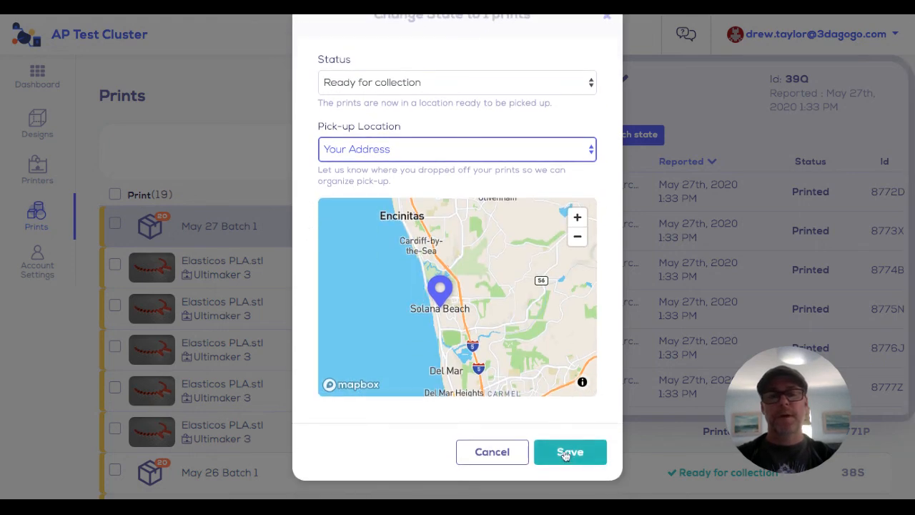
click(569, 451)
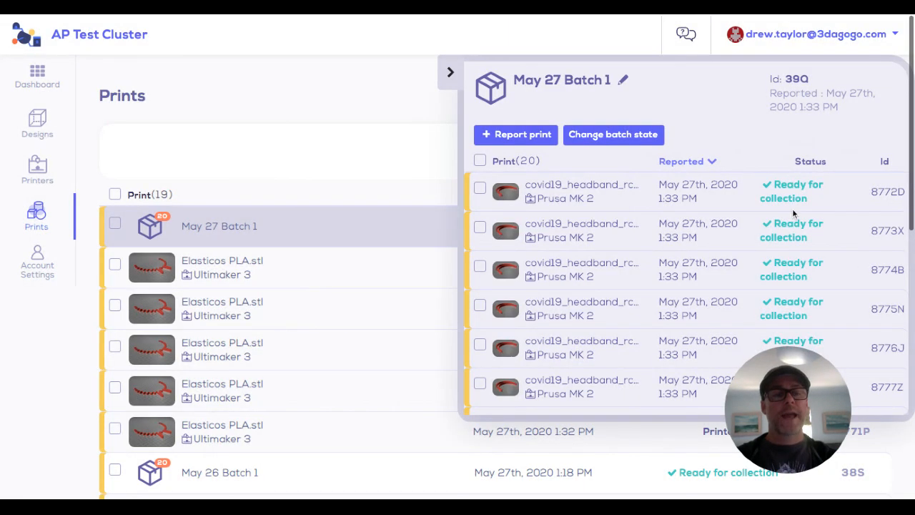
mouse_move(792, 330)
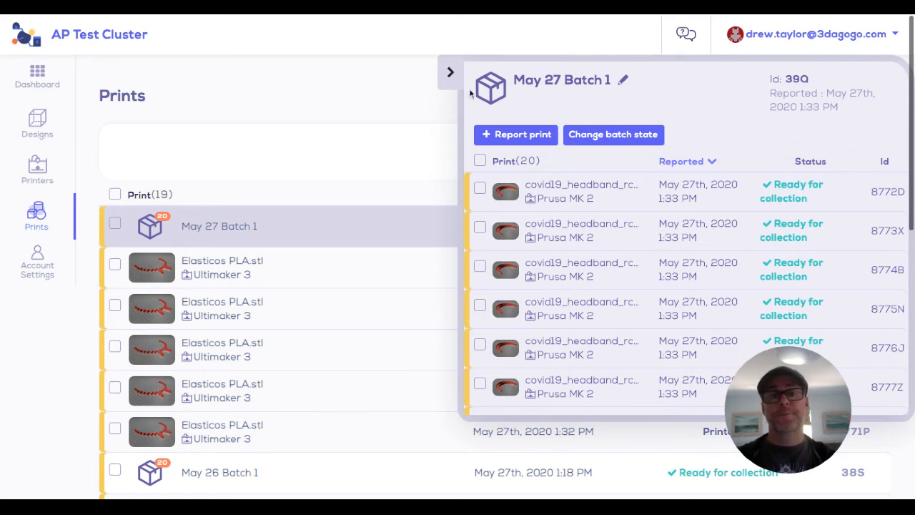
click(450, 72)
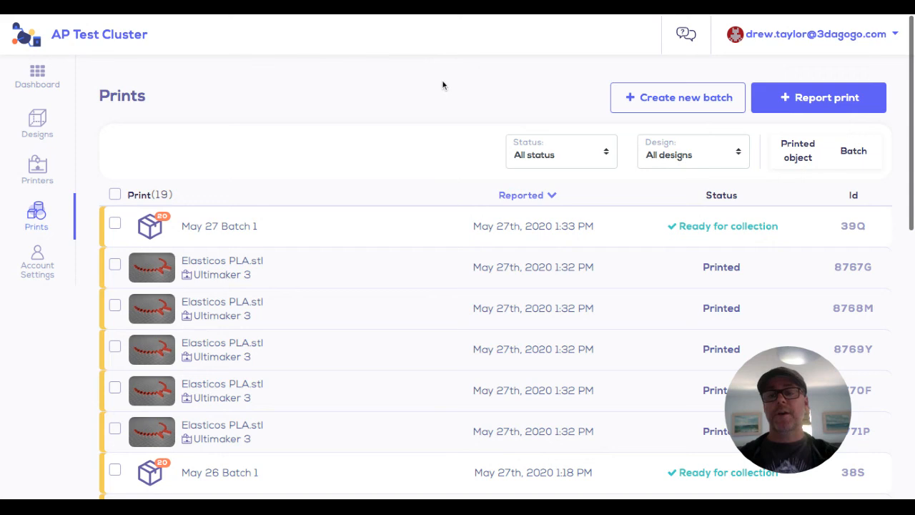